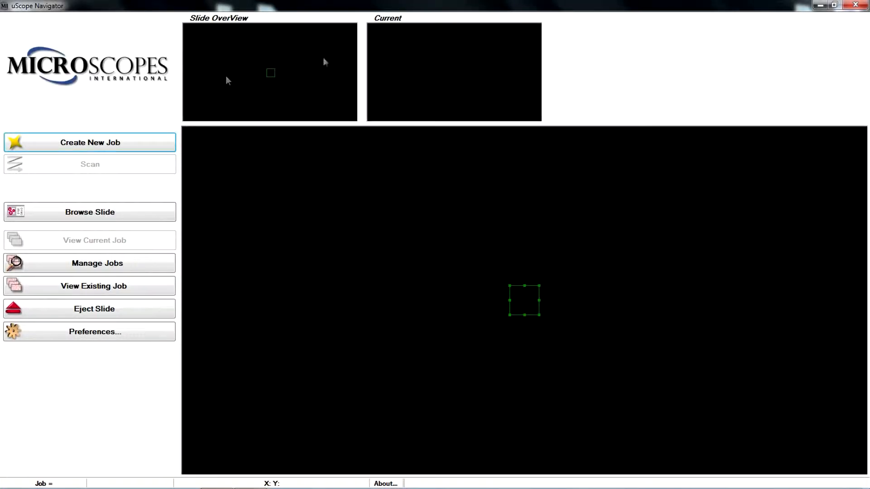
{"action": "mouse_move", "coordinate": [92, 121]}
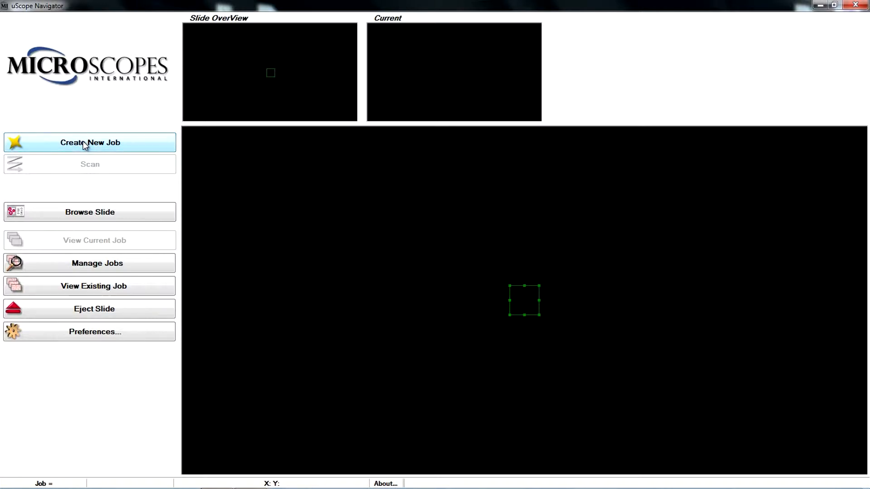
Step: Create a new scanning job and enter Blood3 as its name
{"action": "left_click", "coordinate": [89, 142]}
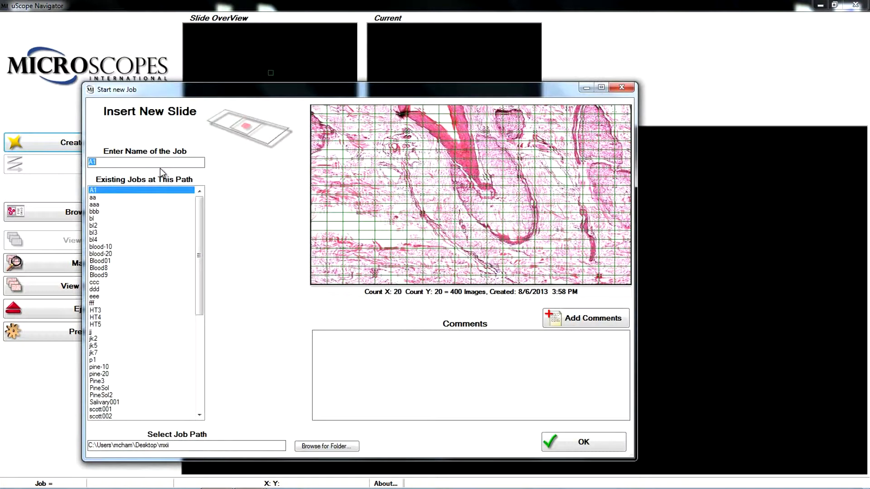
{"action": "type", "text": "Blood3"}
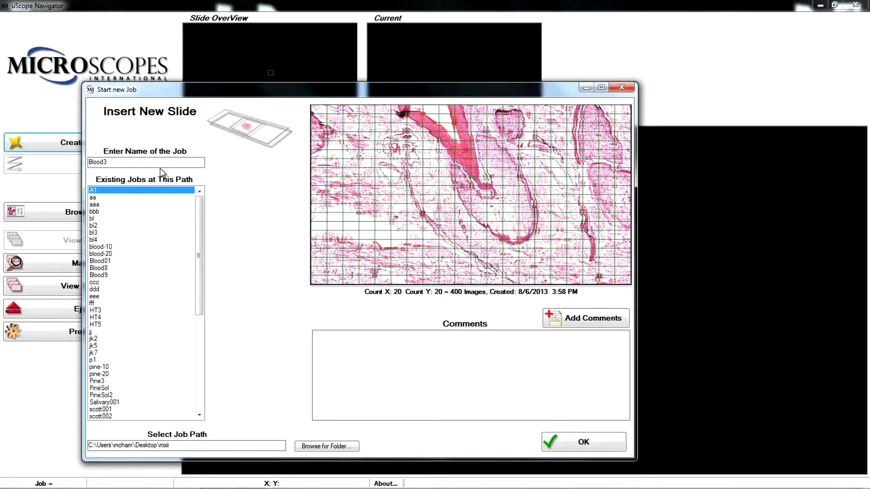
Step: Confirm the Blood3 job so the slide overview loads with a 10×10 tile region
{"action": "left_click", "coordinate": [582, 442]}
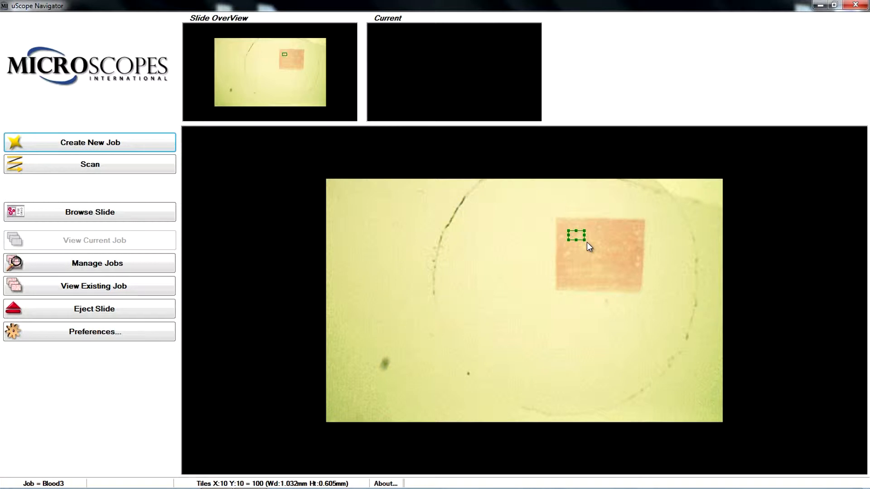
{"action": "mouse_move", "coordinate": [89, 164]}
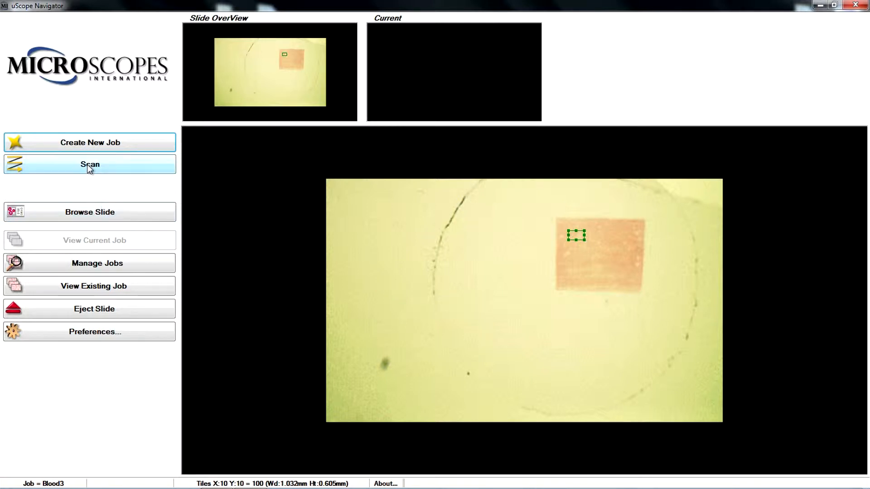
Step: Start the scan and set focus to 51535 and illumination to 80 for sharp cells
{"action": "left_click", "coordinate": [89, 165]}
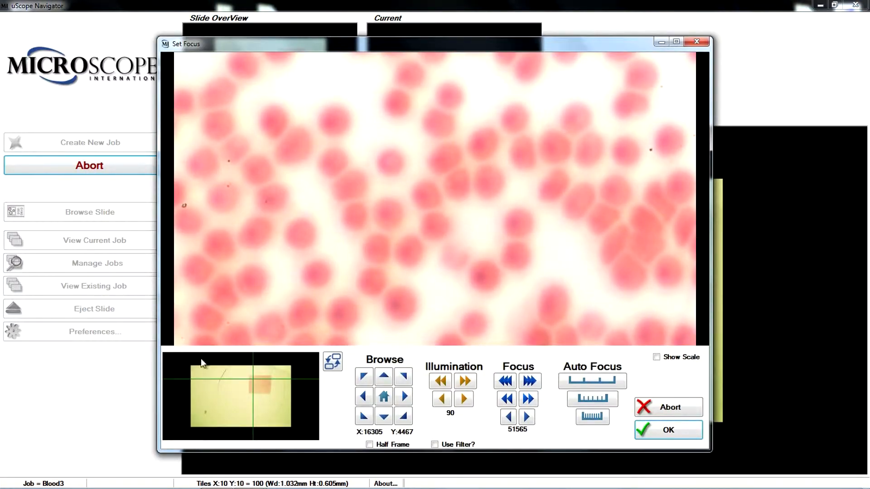
{"action": "left_click", "coordinate": [506, 399]}
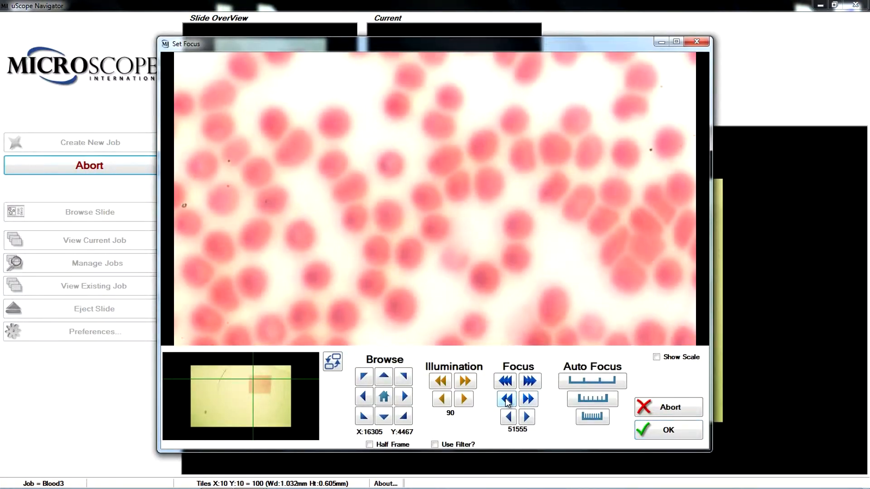
{"action": "left_click", "coordinate": [505, 398]}
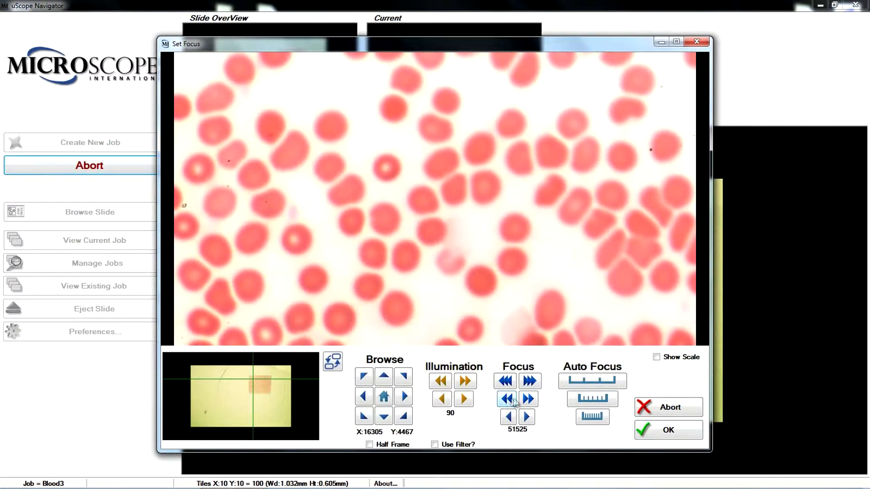
{"action": "left_click", "coordinate": [528, 398]}
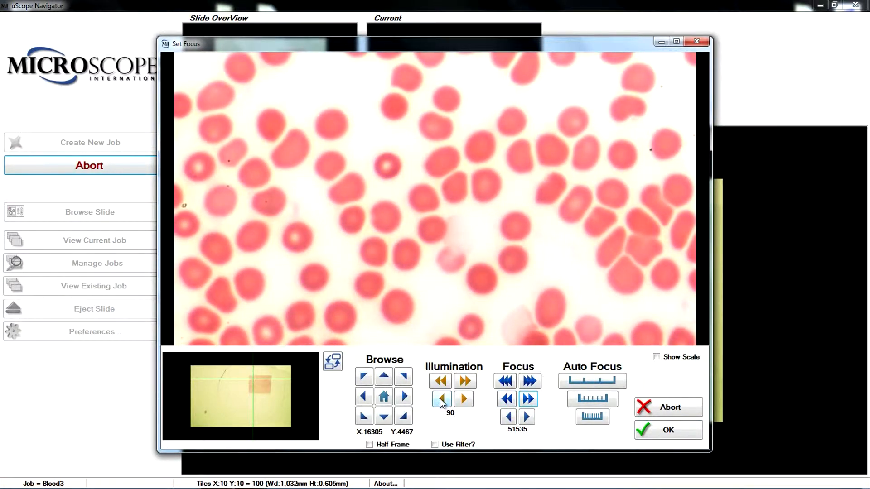
{"action": "left_click", "coordinate": [441, 381]}
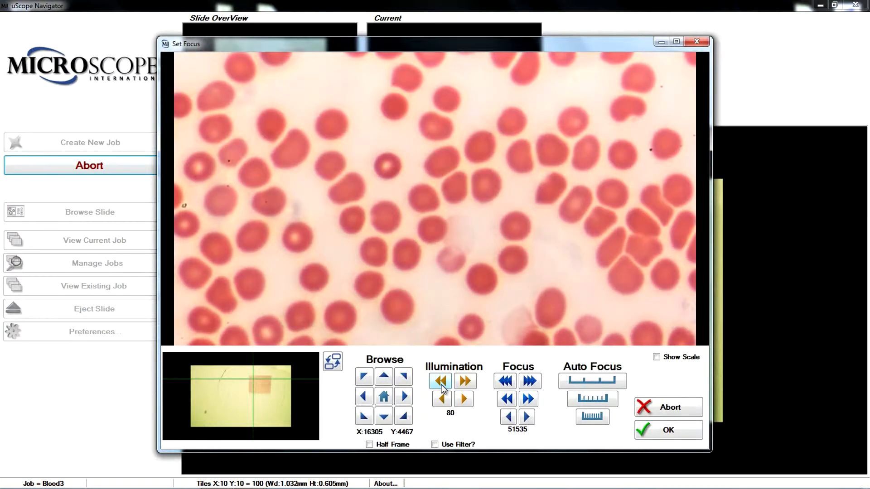
{"action": "left_click", "coordinate": [440, 381]}
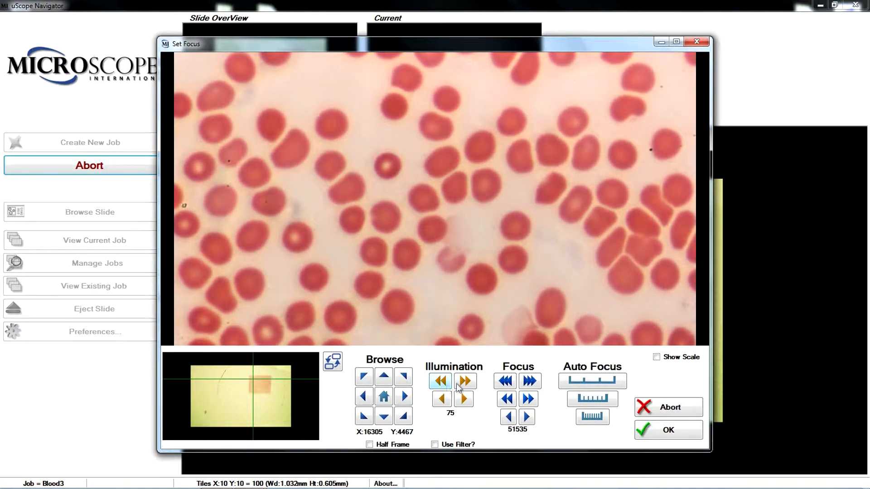
{"action": "left_click", "coordinate": [465, 381]}
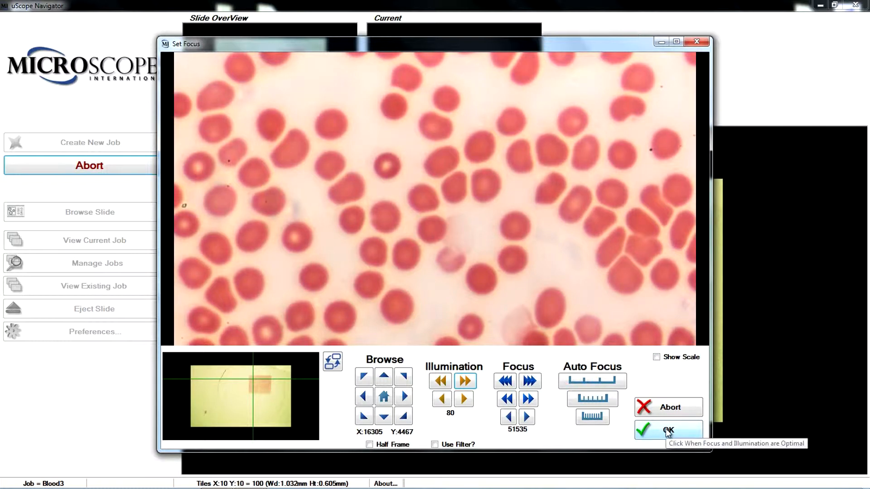
Step: Run the 100-tile Blood3 scan and view the finished job in Navigate
{"action": "left_click", "coordinate": [668, 432]}
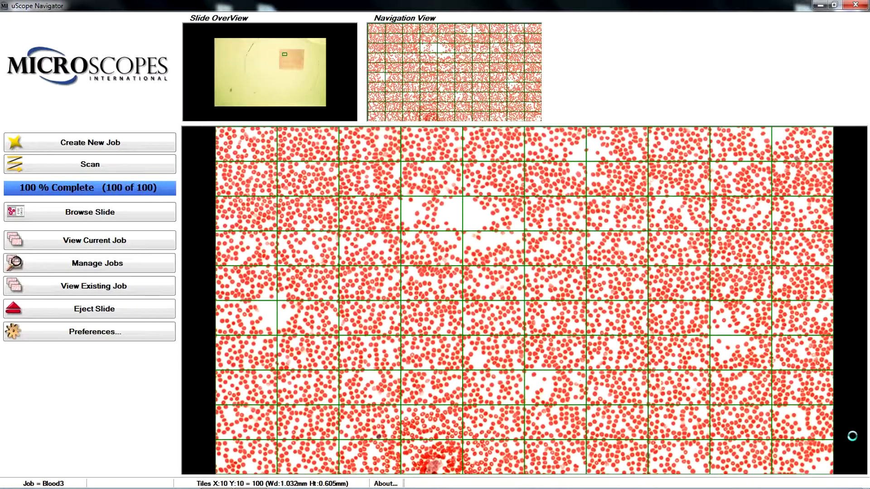
{"action": "left_click", "coordinate": [90, 212]}
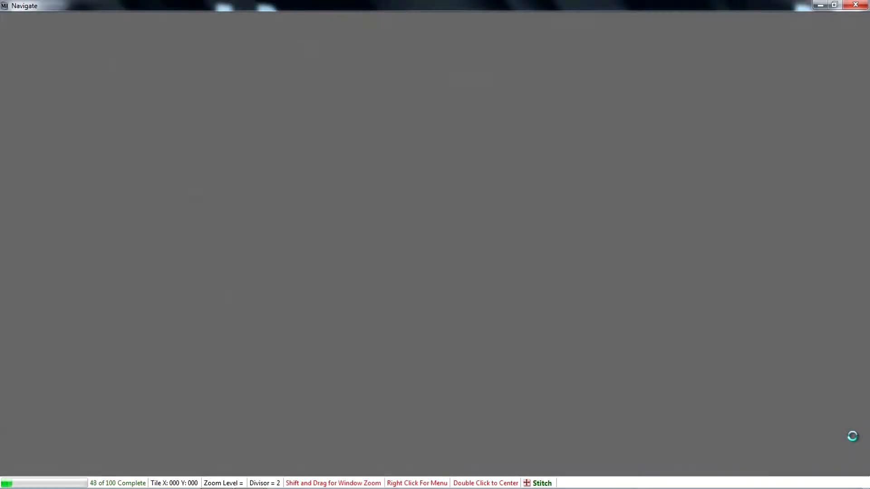